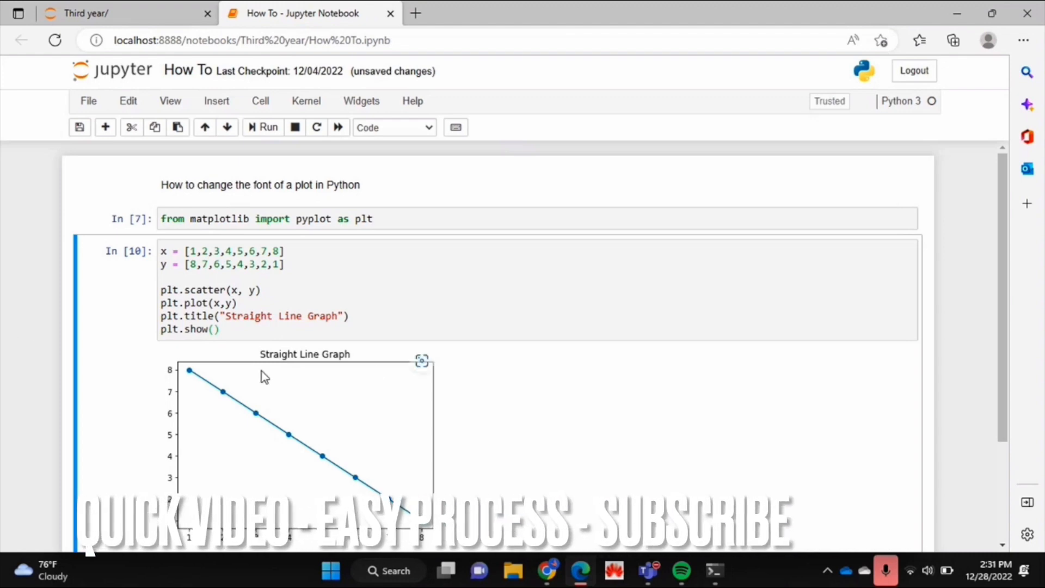
Step: Scroll down to the plotting code between plt.plot(x,y) and plt.title
scroll("down", 3)
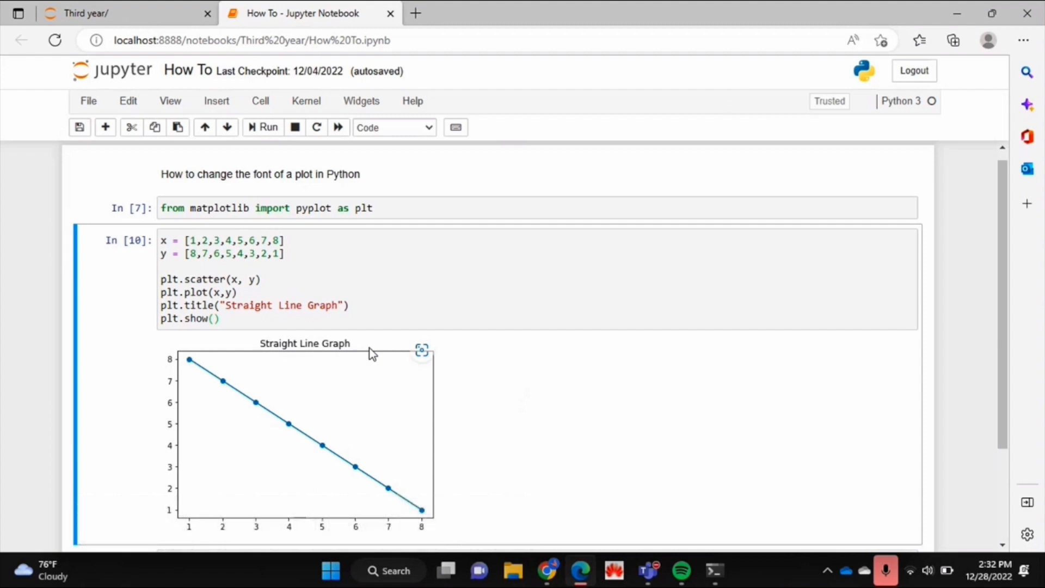
mouse_move(5, 412)
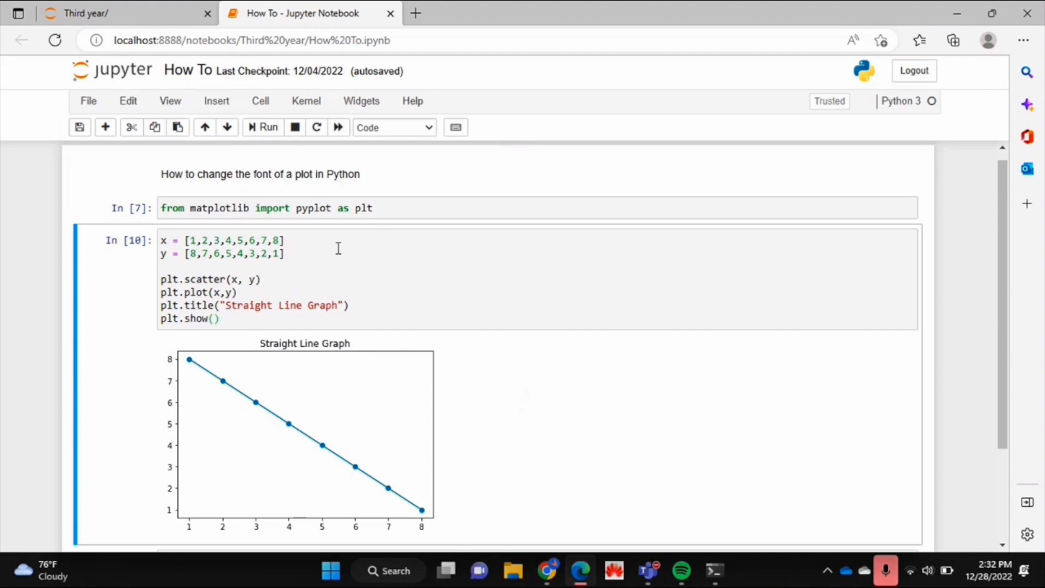
mouse_move(338, 256)
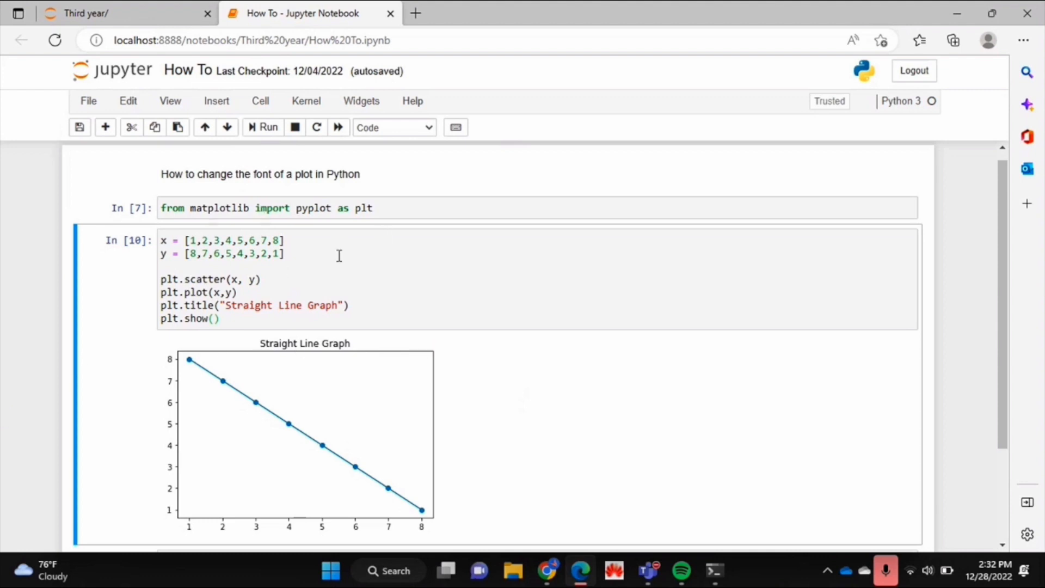
mouse_move(413, 343)
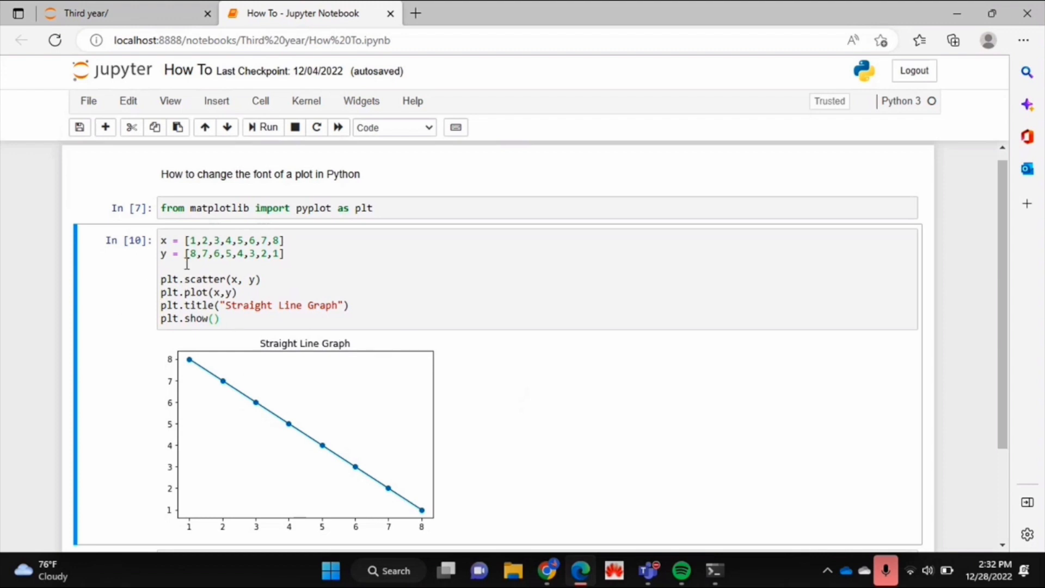
mouse_move(315, 294)
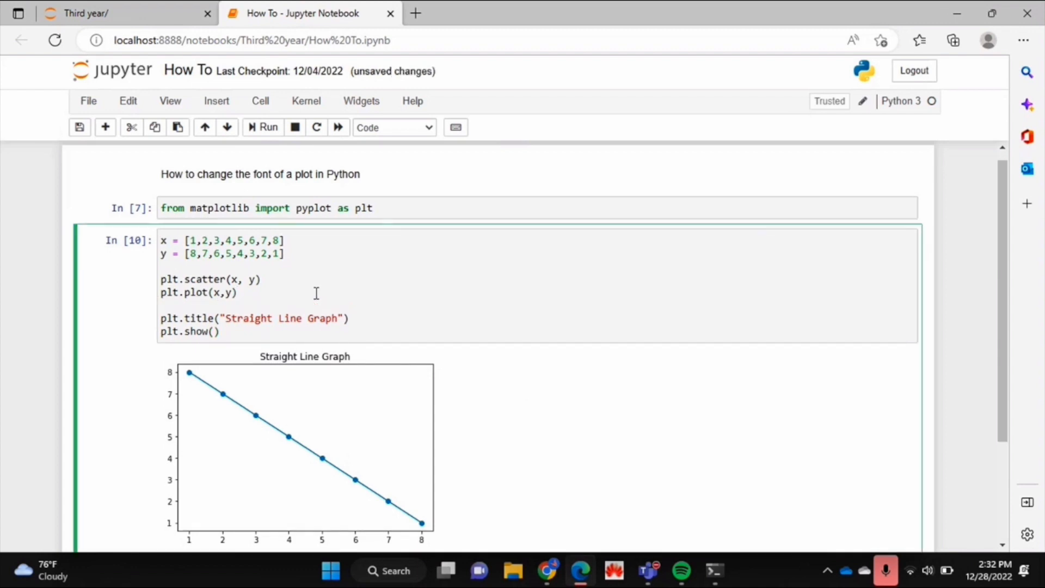
Step: Type tnr = {'fontname': 'Times New Roman'} on the new line
type("tnr =")
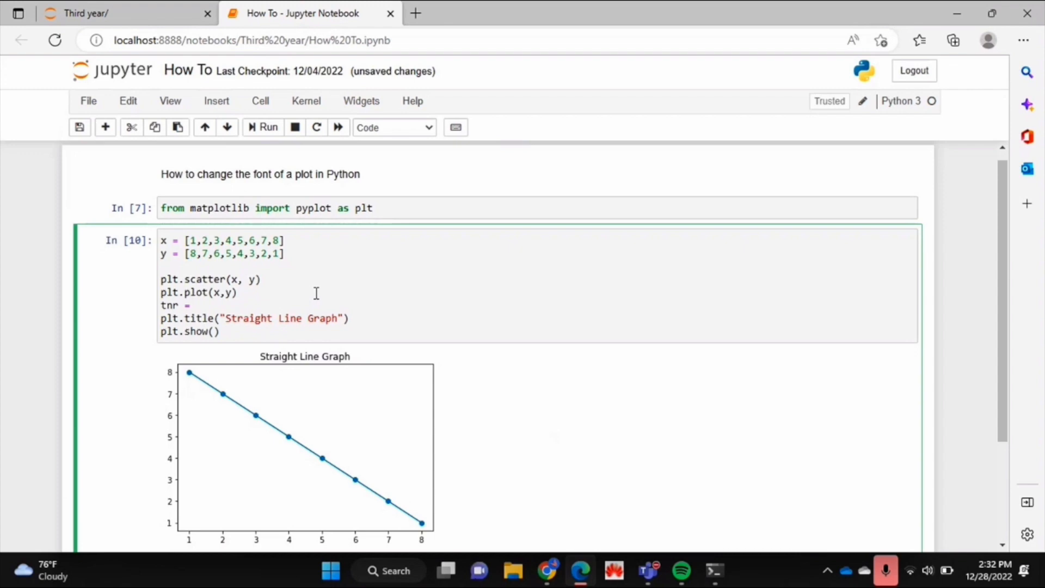
type("{}")
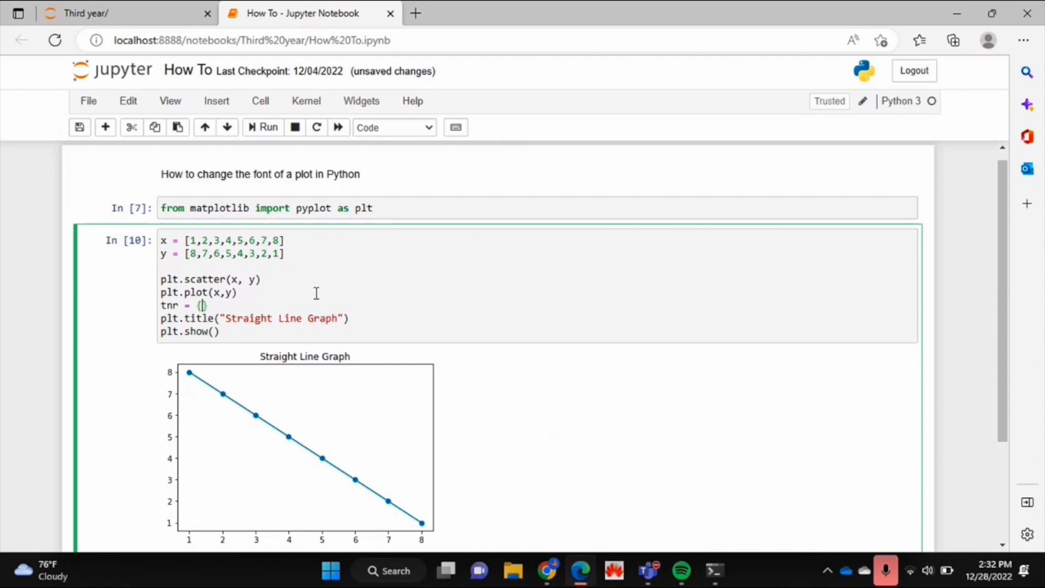
mouse_move(329, 297)
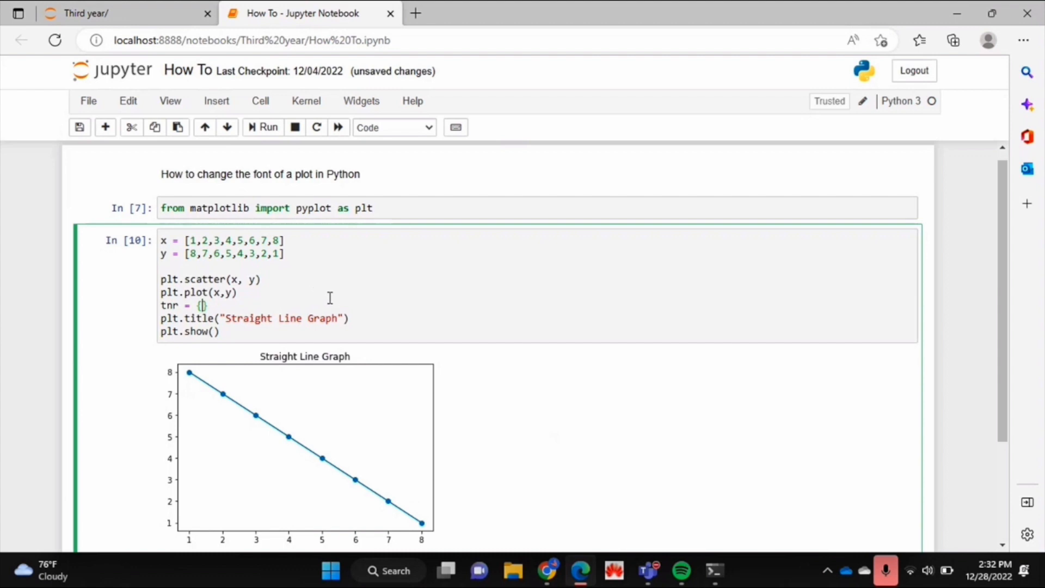
type("'")
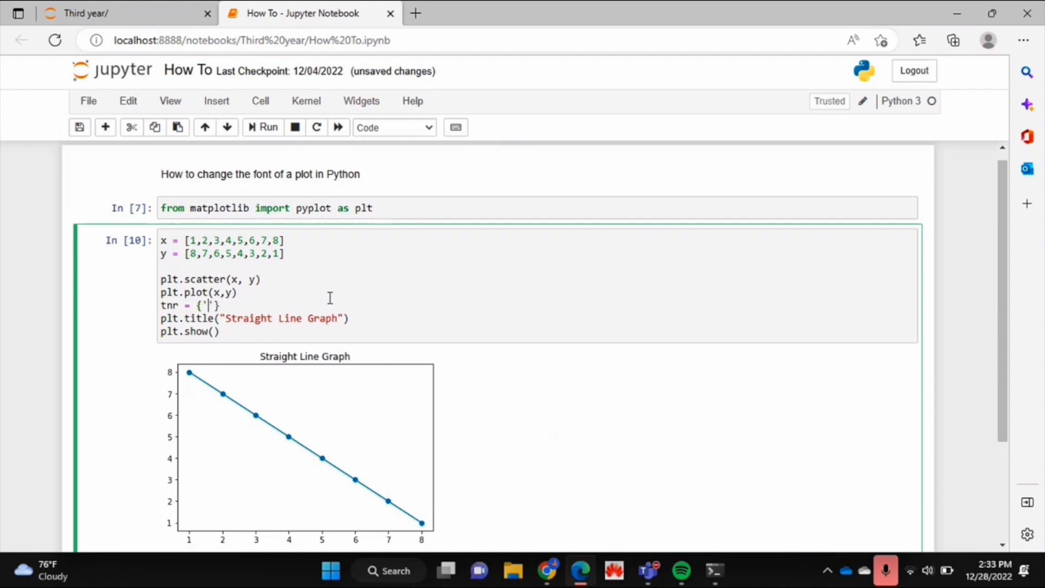
type("fontname")
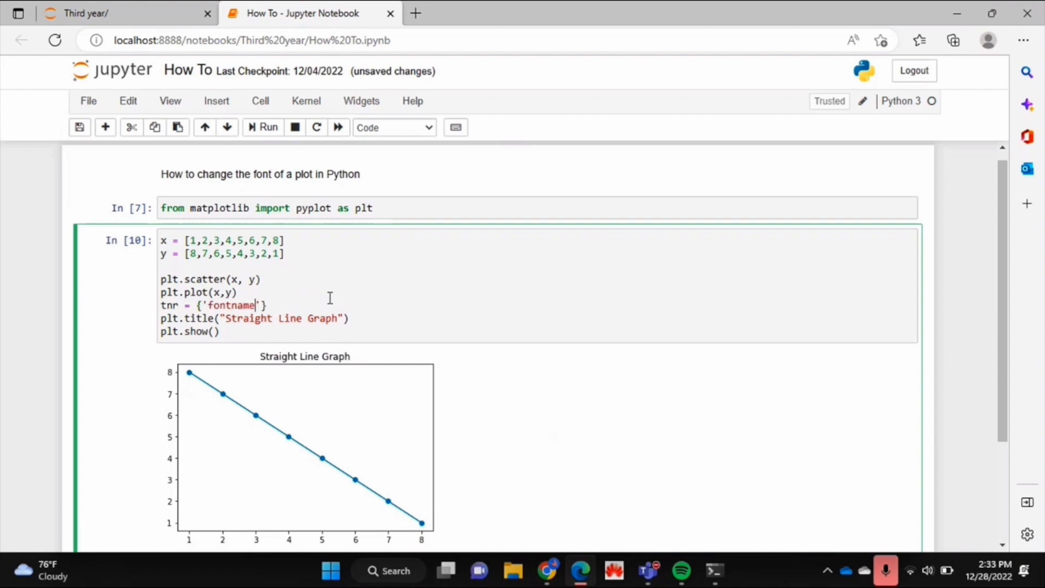
type(":")
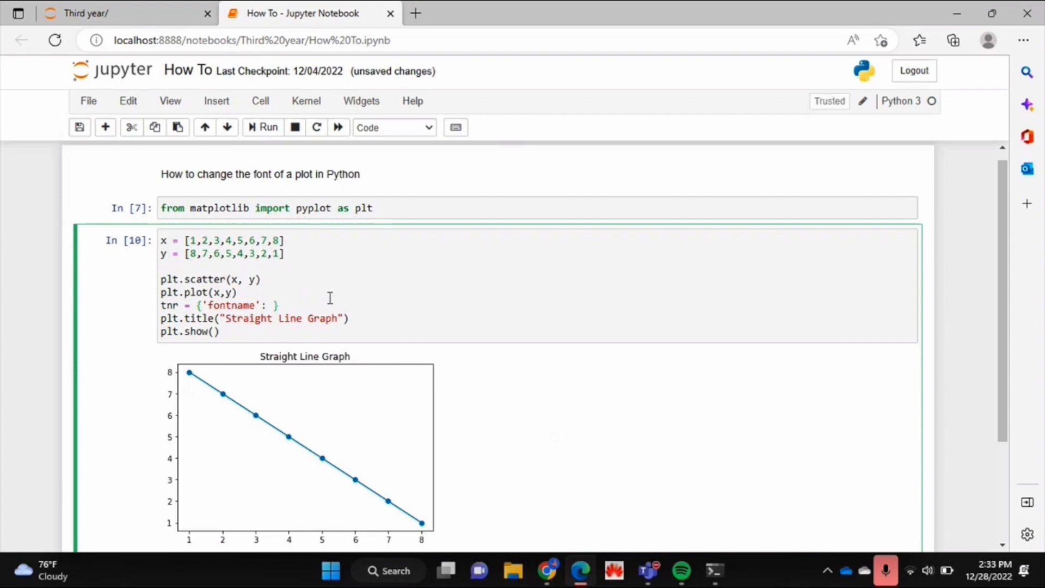
type("Times New")
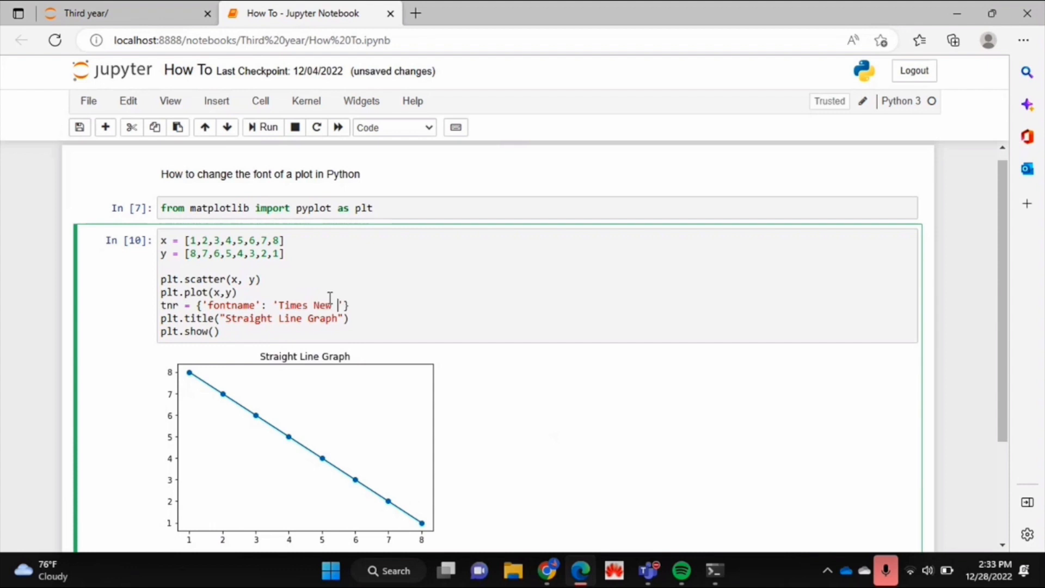
type("Roman")
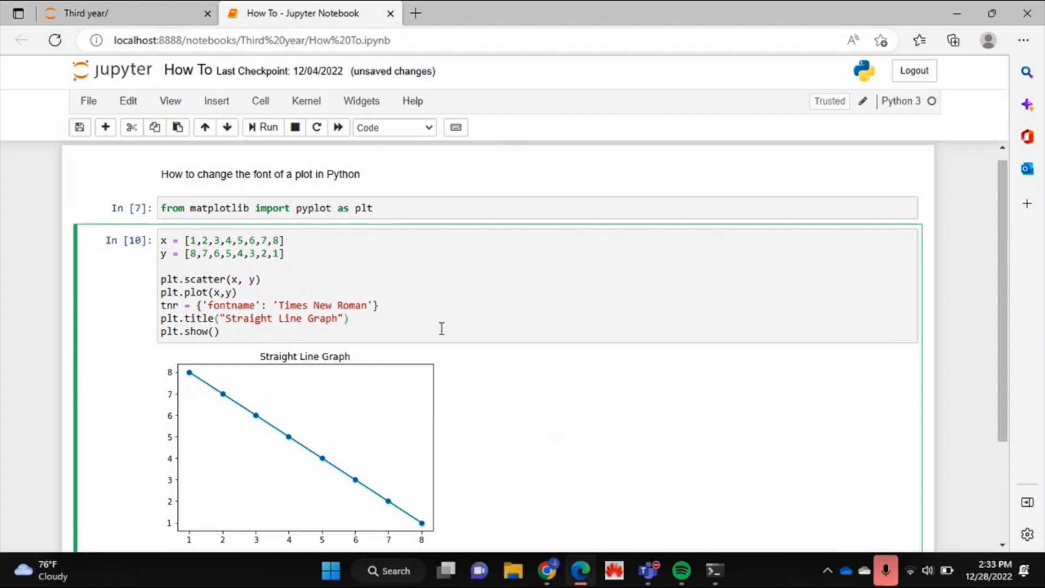
Step: Pass **tnr to plt.title and rerun the cell to redraw the plot
left_click(344, 318)
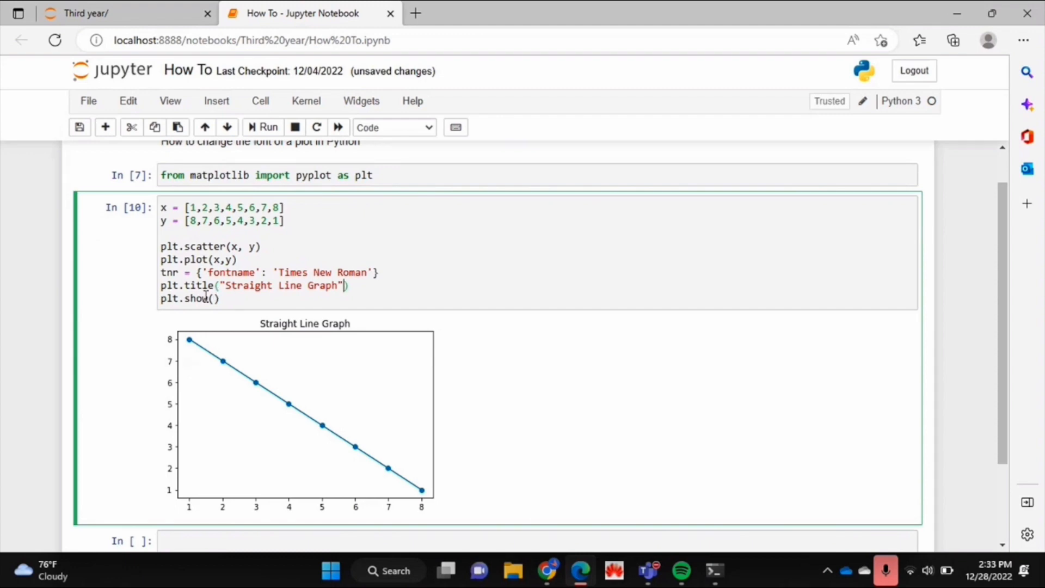
mouse_move(374, 296)
type(", ")
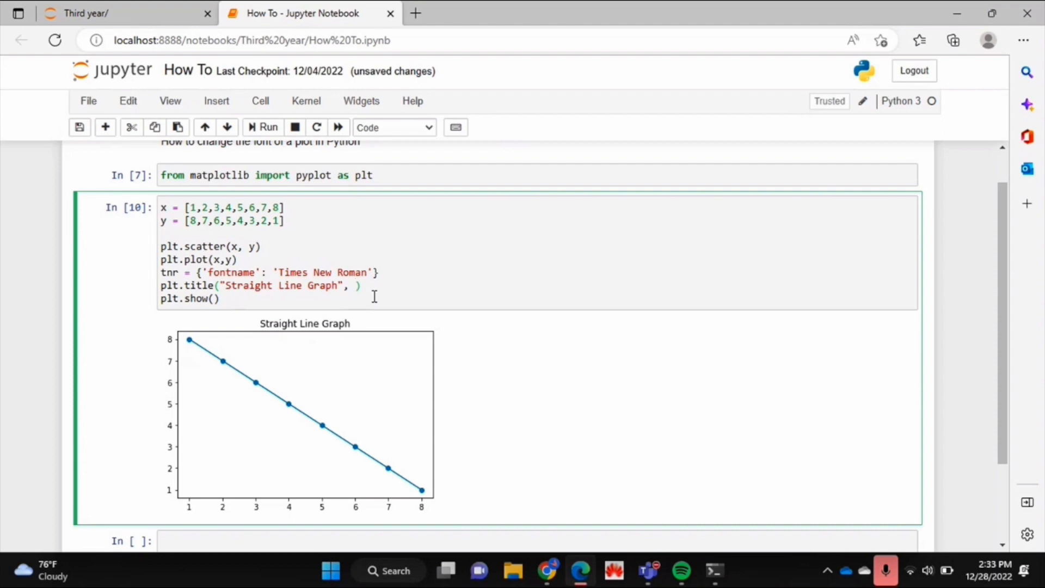
type("**")
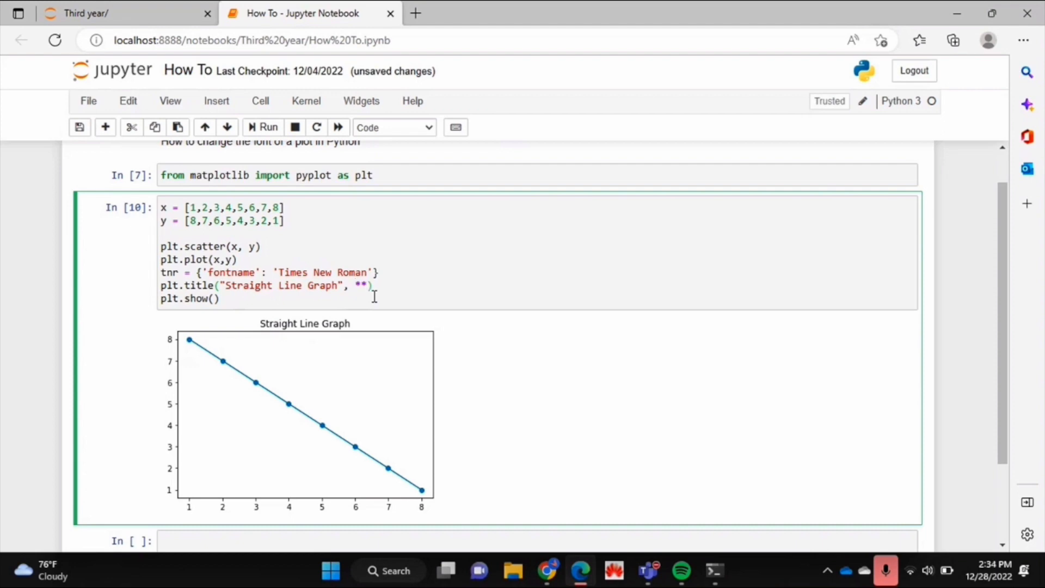
type("tnr")
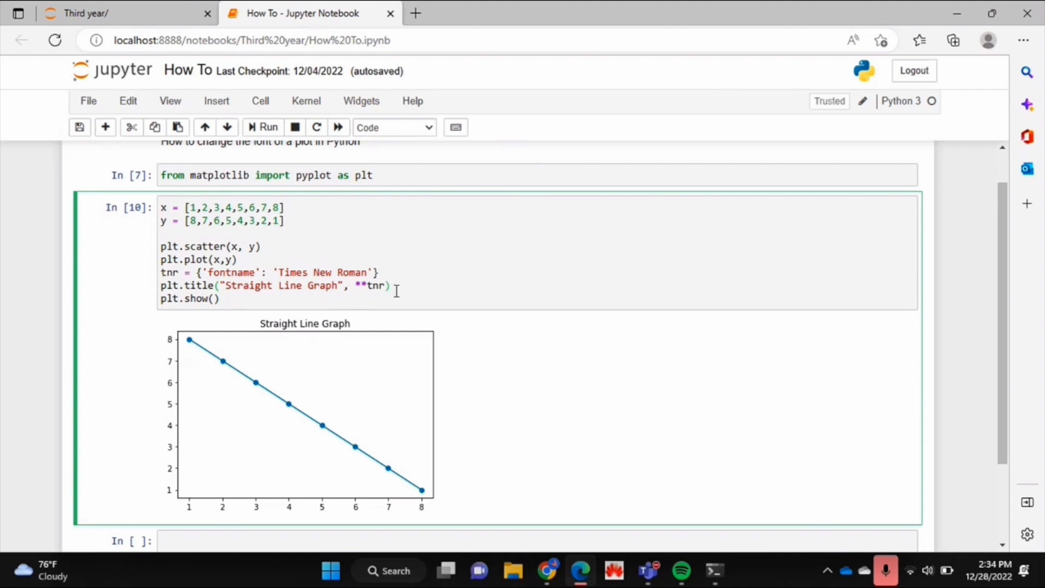
left_click(265, 127)
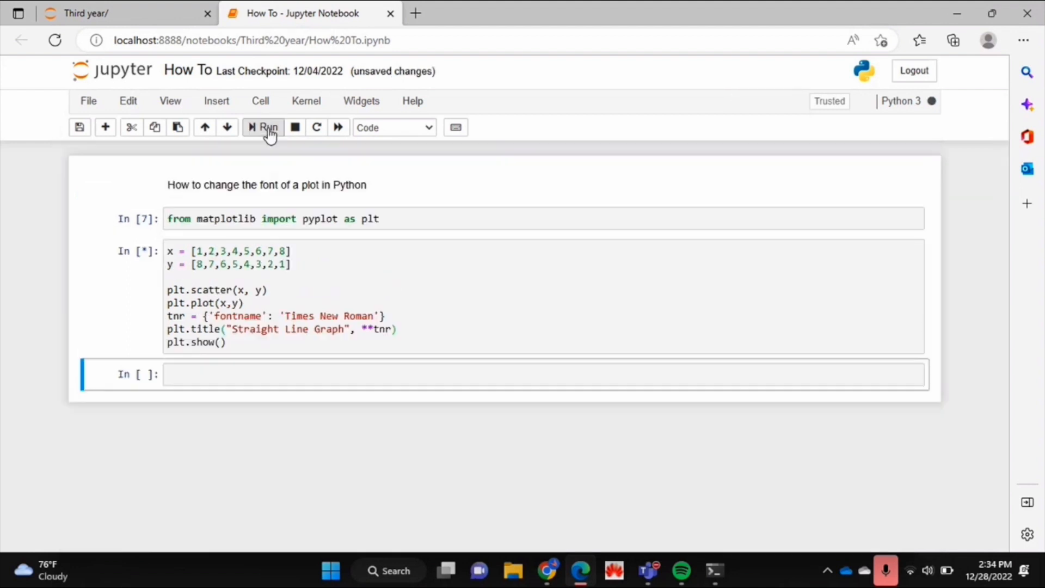
left_click(267, 127)
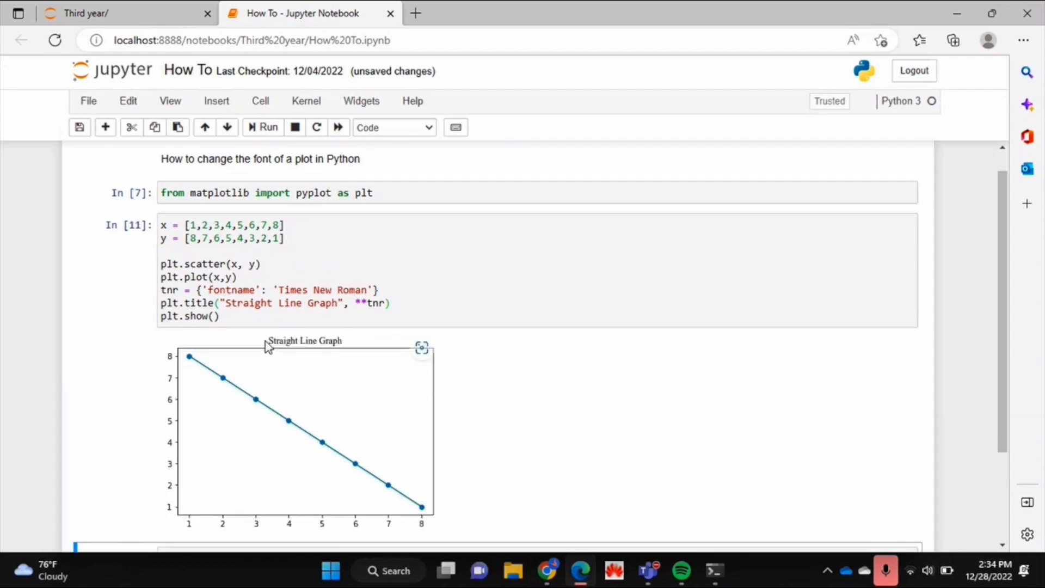
mouse_move(377, 344)
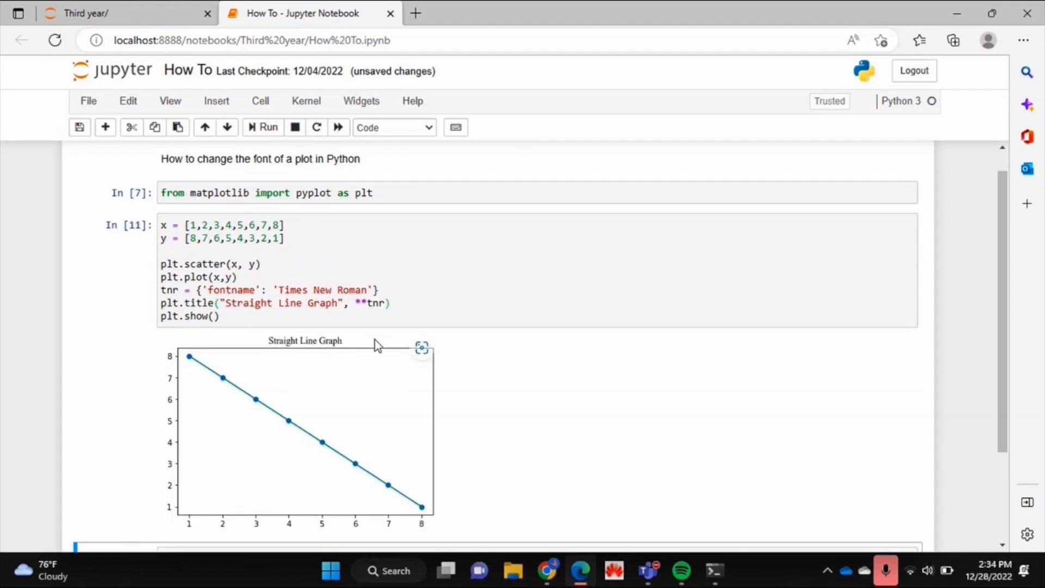
Step: Add plt.xlabel("x", **tnr), rerun the cell, and open a new line below
type("plt.xlabel()")
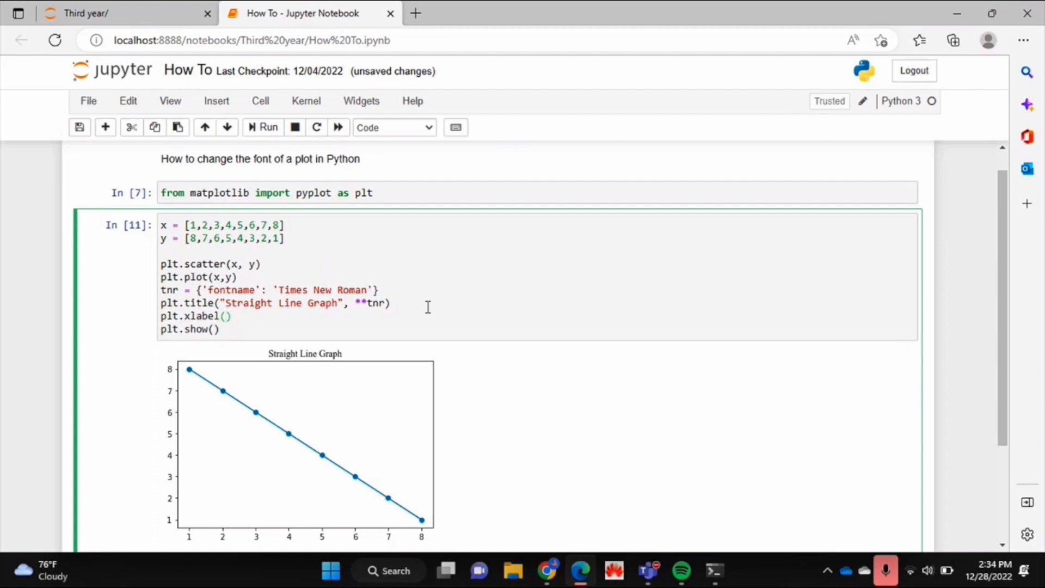
type("\"x\", **tnr")
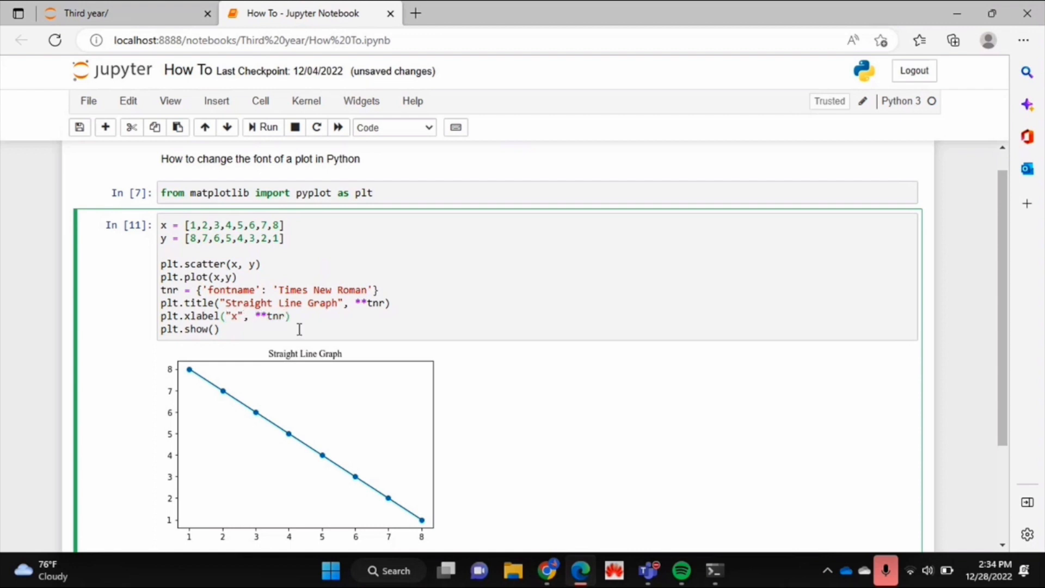
left_click(262, 127)
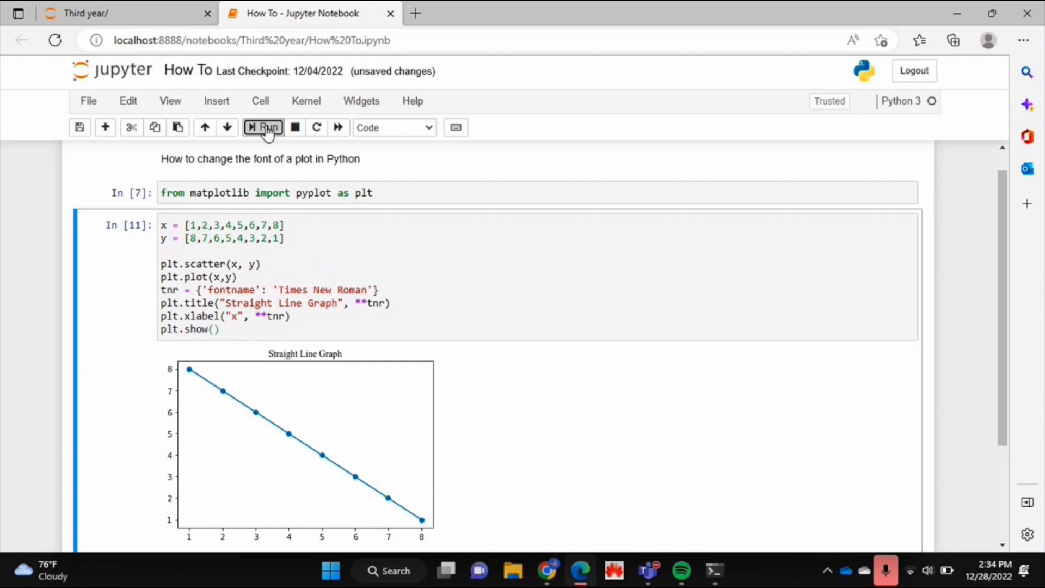
left_click(264, 128)
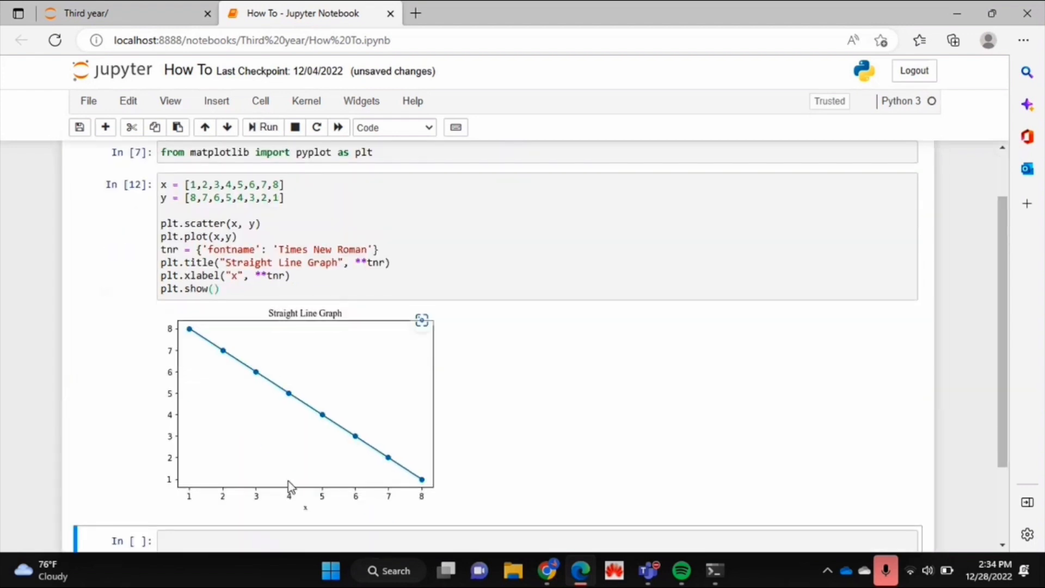
left_click_drag(291, 485, 300, 510)
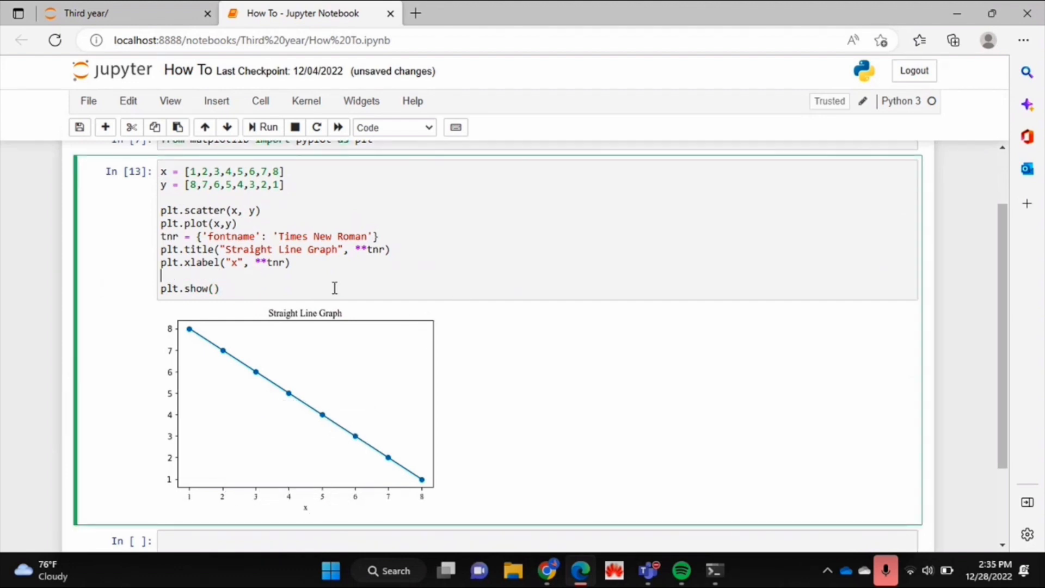
Step: Add plt.xticks(**tnr) and plt.yticks(**tnr), then rerun the cell
type("plt.xticks(")
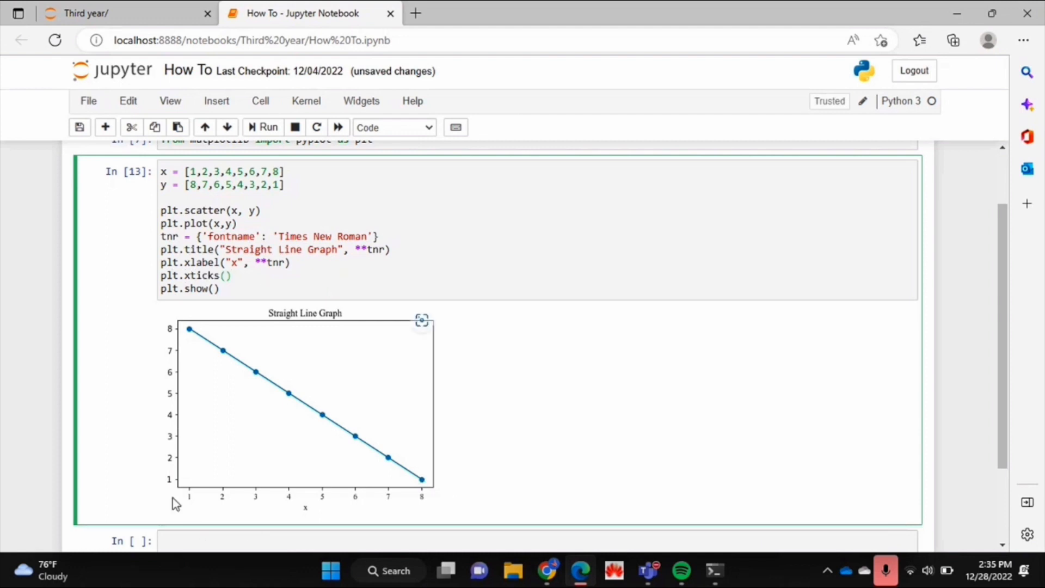
mouse_move(174, 339)
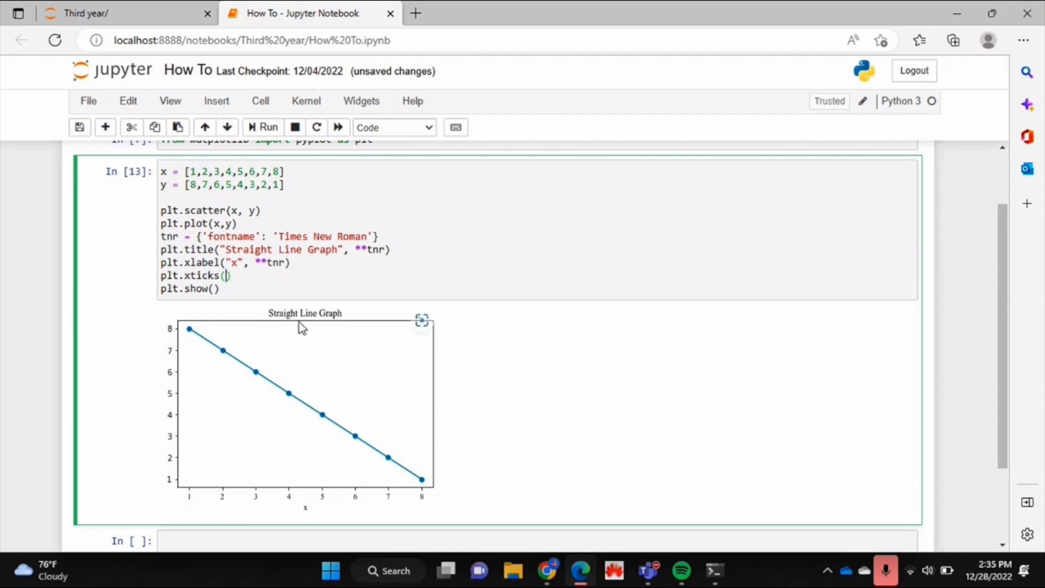
type("**tnr")
type("plt.yt")
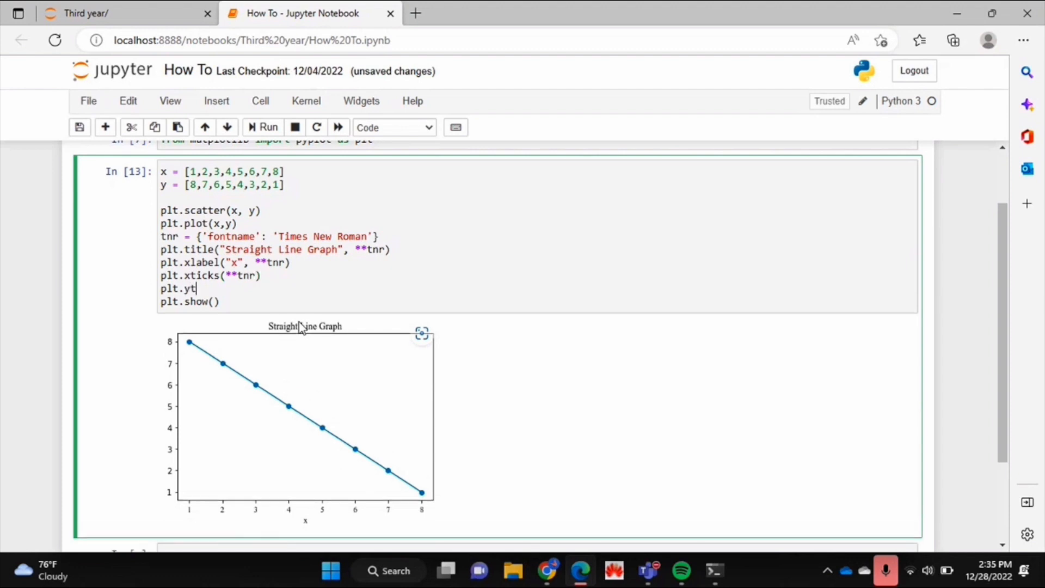
type("icks()")
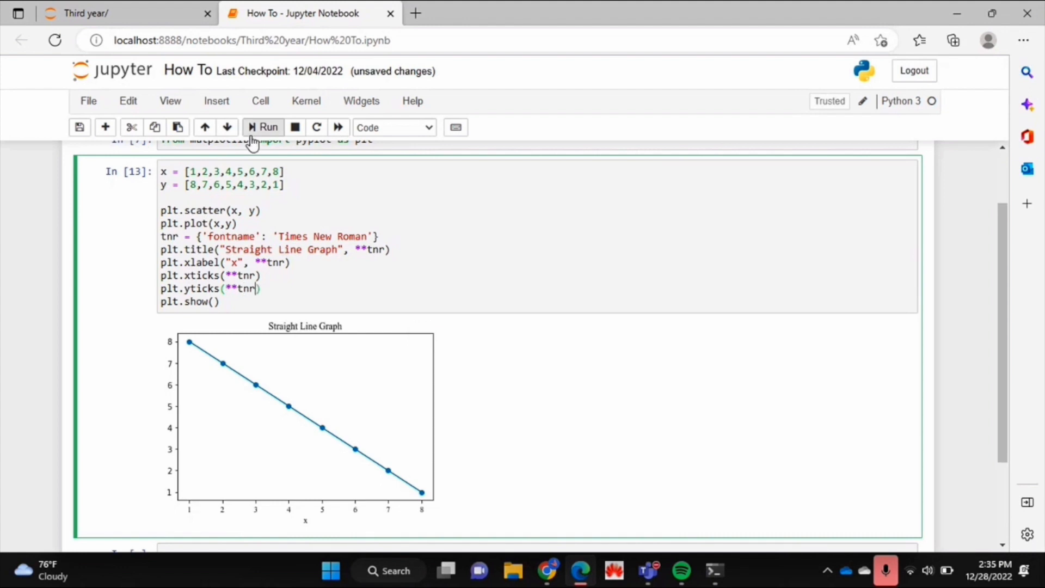
left_click(268, 127)
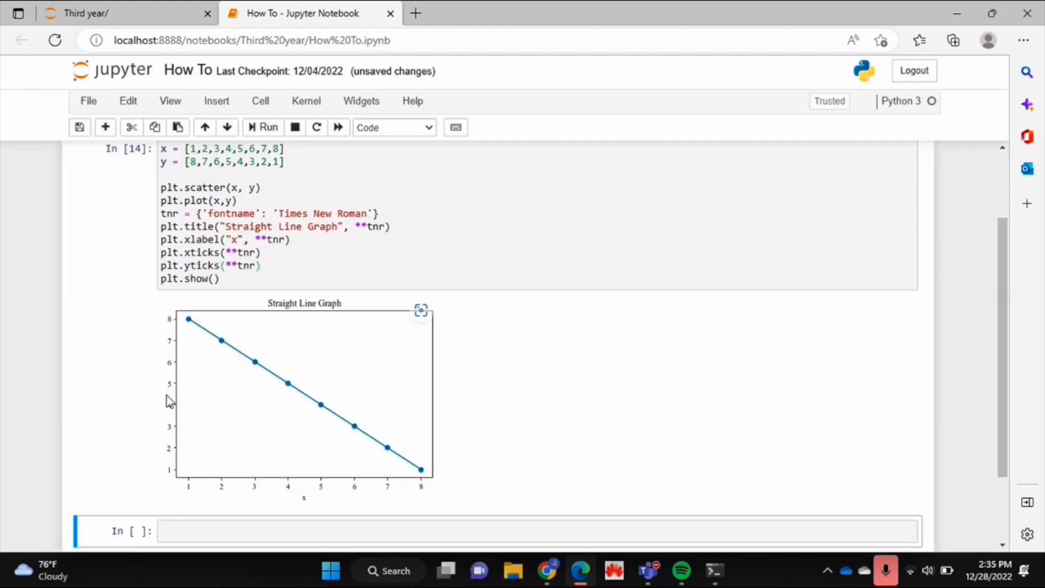
mouse_move(386, 491)
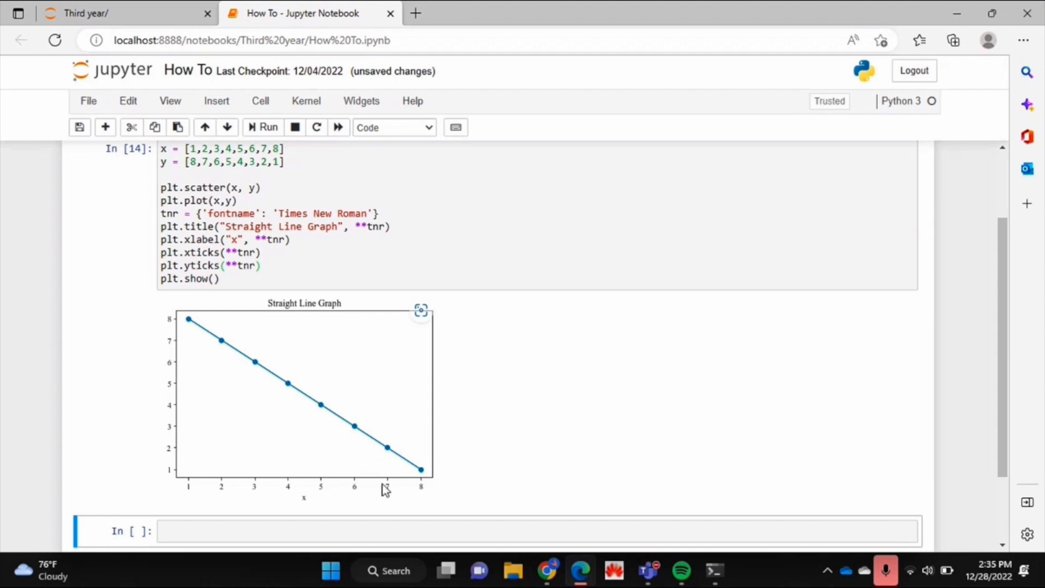